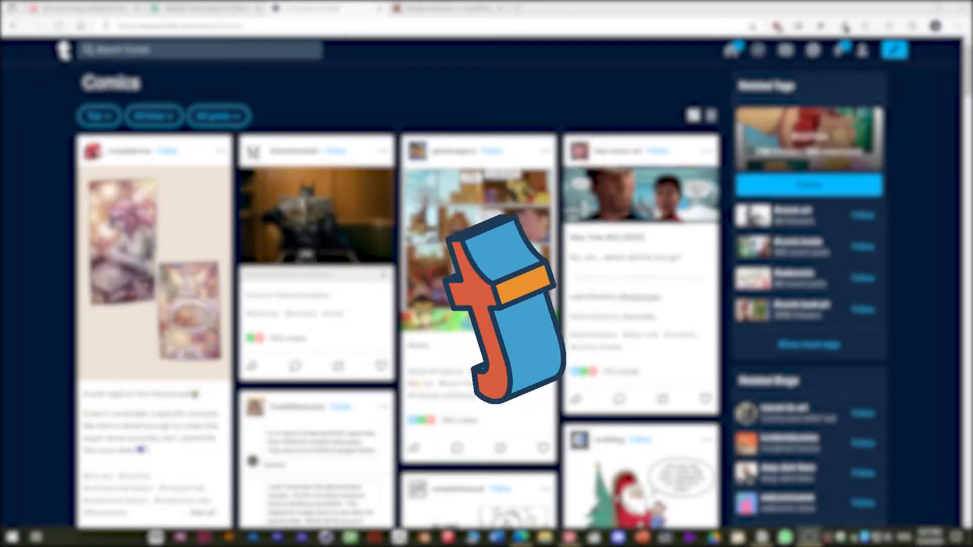
Step: Zoom out to check the whole panel, then confirm the resized panel frame
scroll("down", 3)
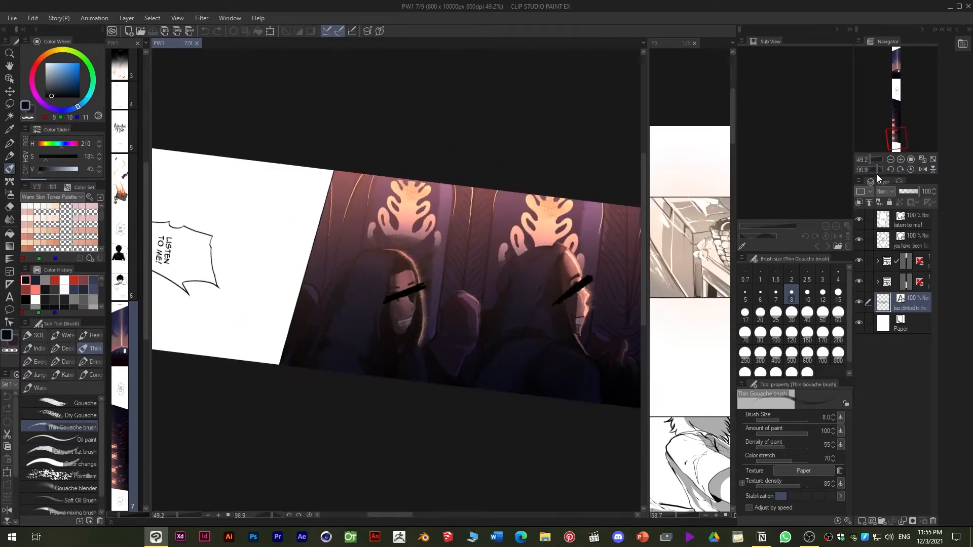
left_click(890, 160)
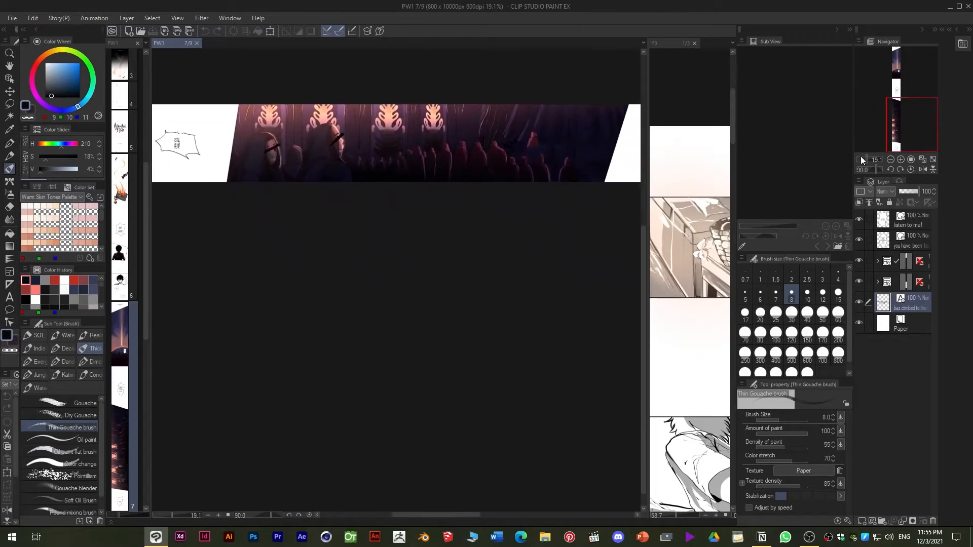
scroll("down", 3)
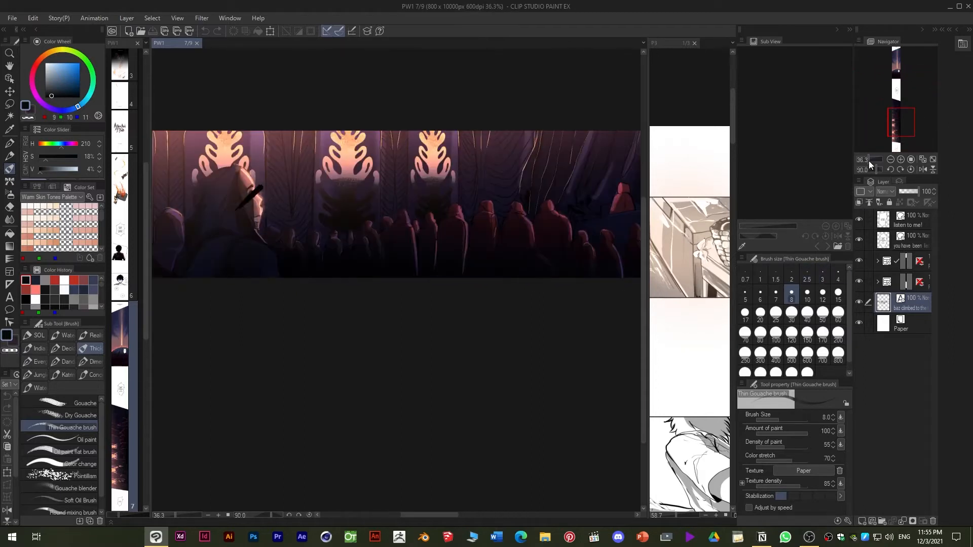
left_click(892, 159)
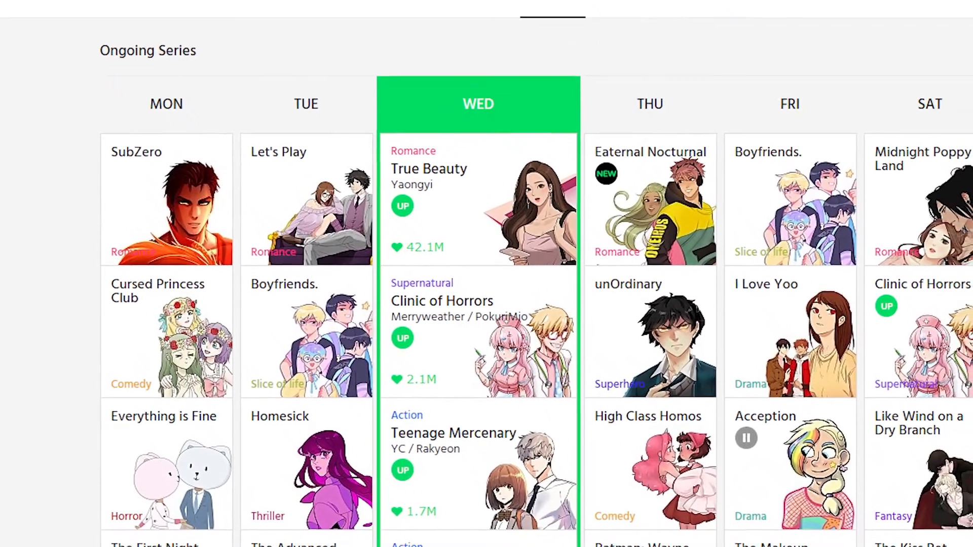
scroll("down", 3)
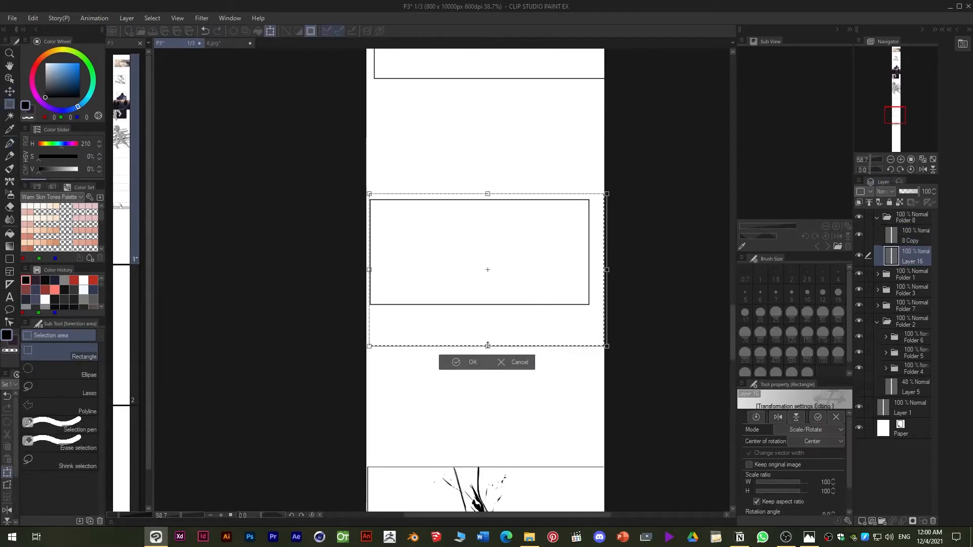
left_click(472, 362)
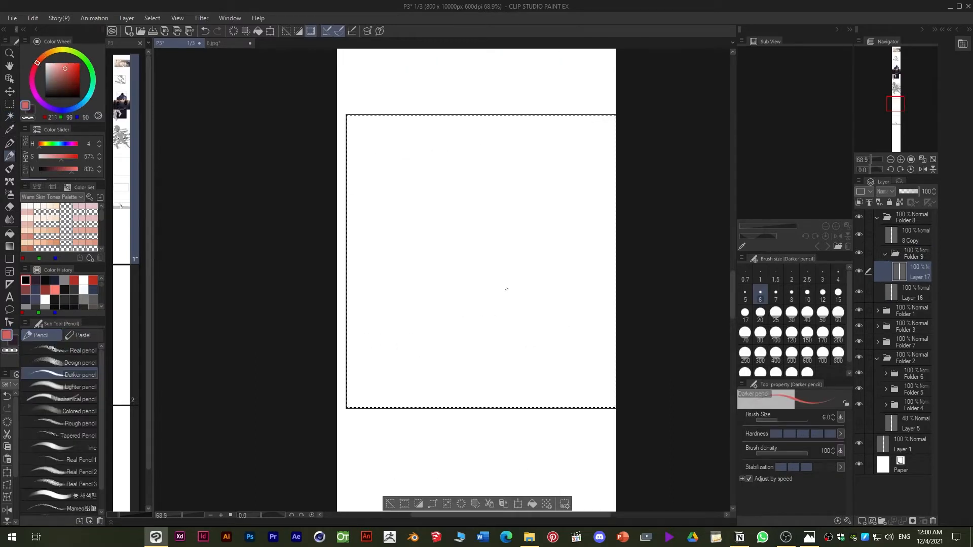
left_click(775, 300)
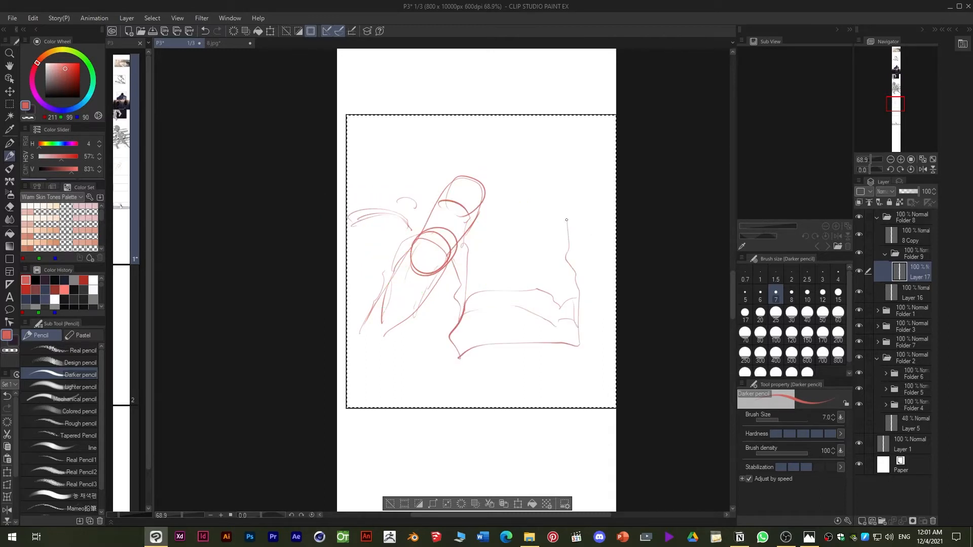
Step: Rough out the figure's back, shoulder line and outstretched arm in red pencil
left_click_drag(490, 171, 565, 205)
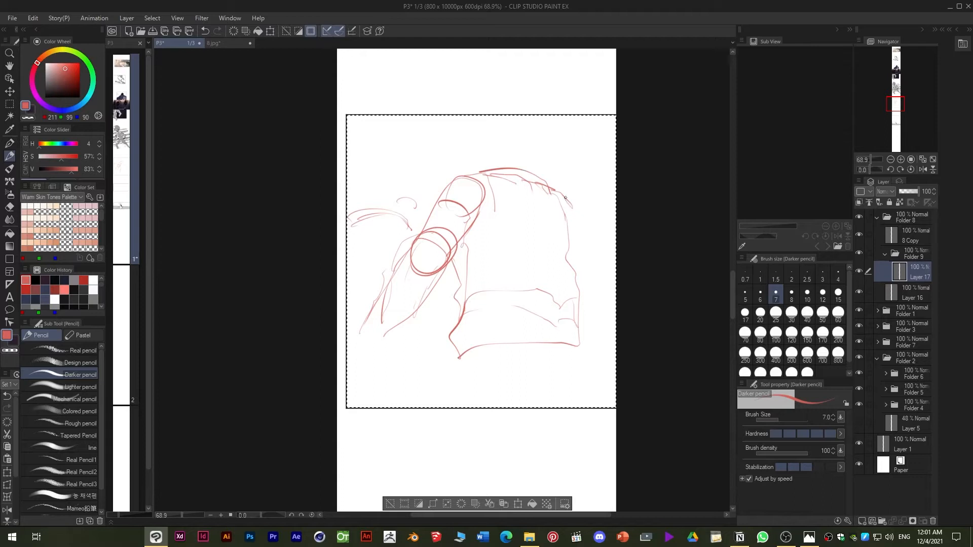
left_click_drag(567, 199, 567, 249)
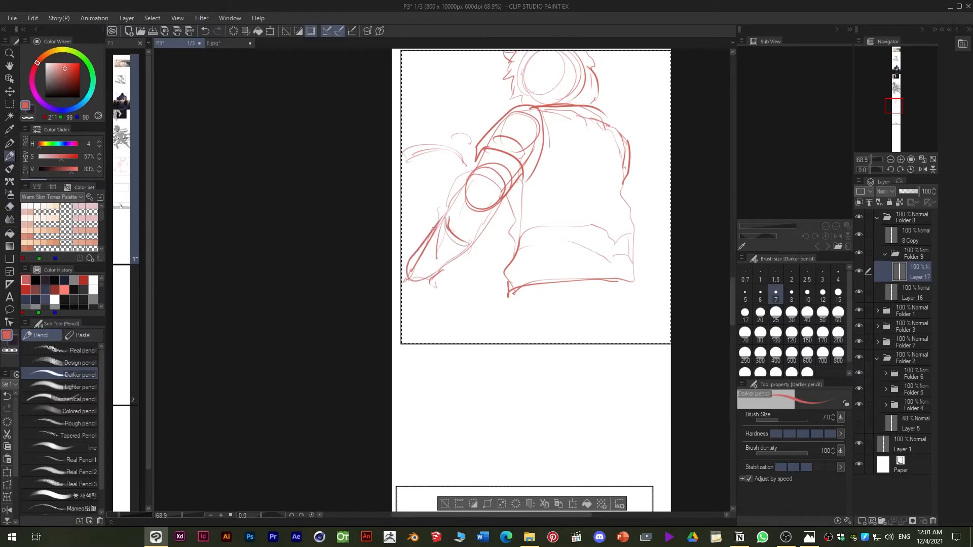
left_click_drag(484, 155, 423, 267)
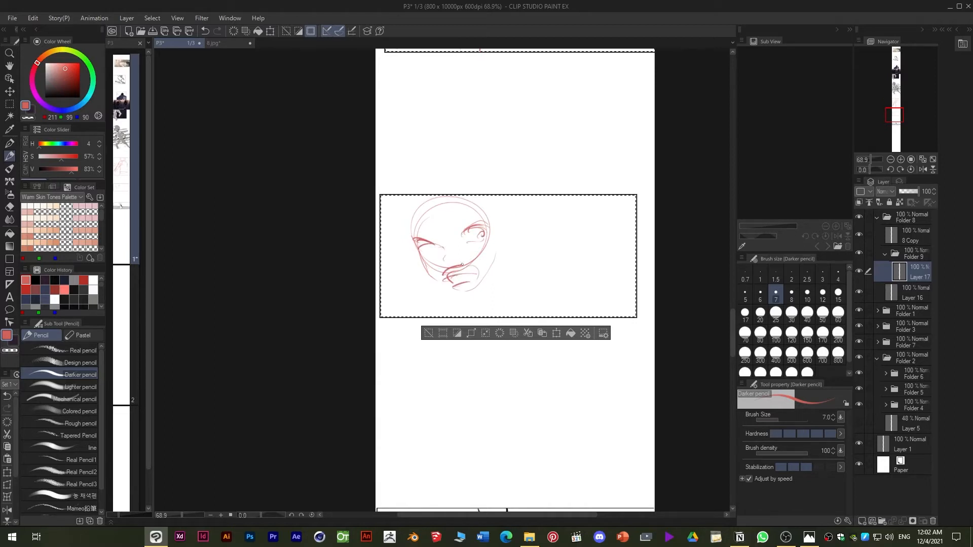
Step: Sketch the boy's face, raised hand, shoulder and lower body lines in red
left_click_drag(435, 242, 478, 236)
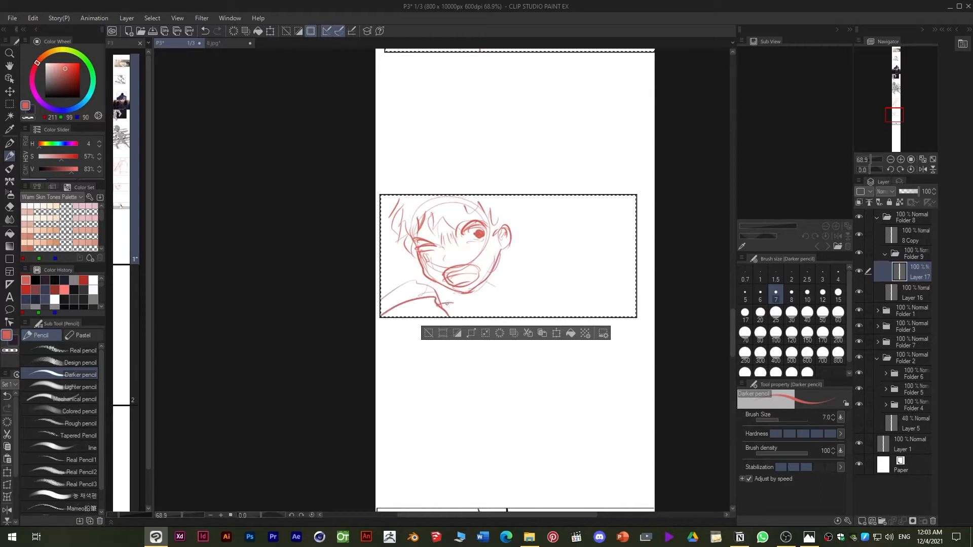
left_click_drag(447, 304, 540, 238)
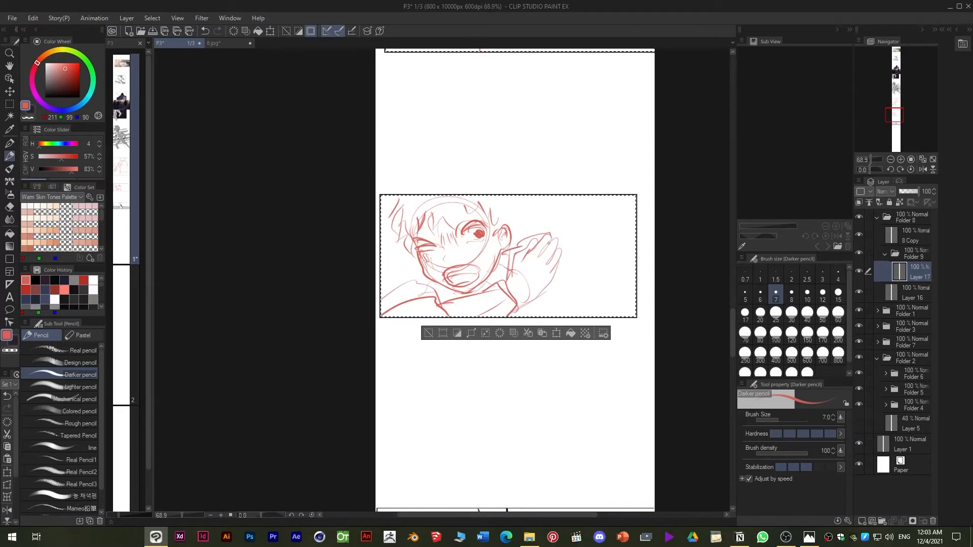
left_click_drag(550, 242, 559, 298)
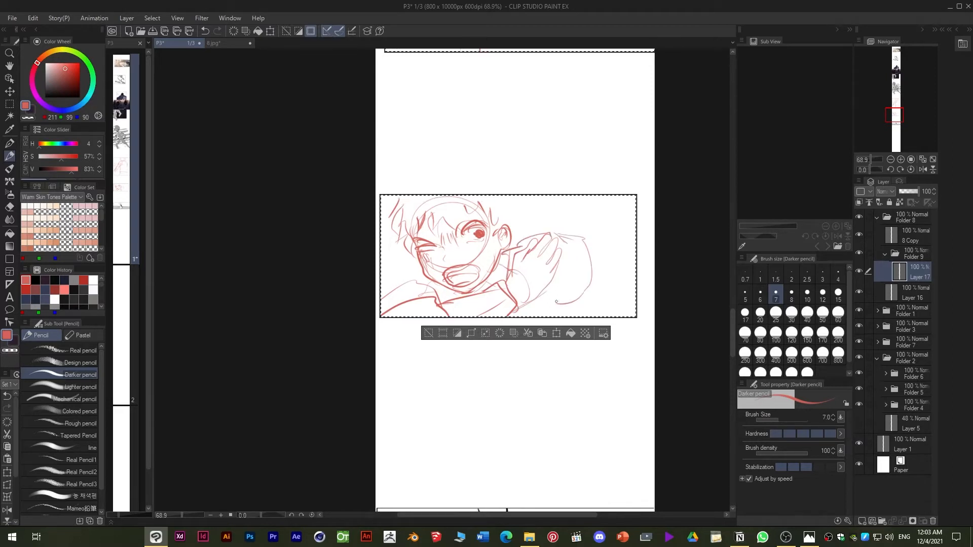
left_click_drag(546, 298, 596, 304)
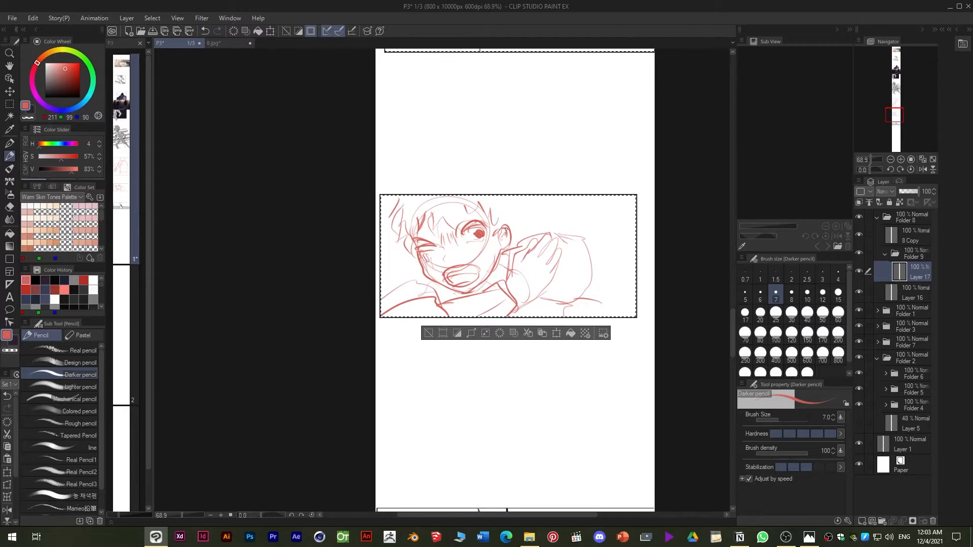
left_click_drag(587, 283, 620, 309)
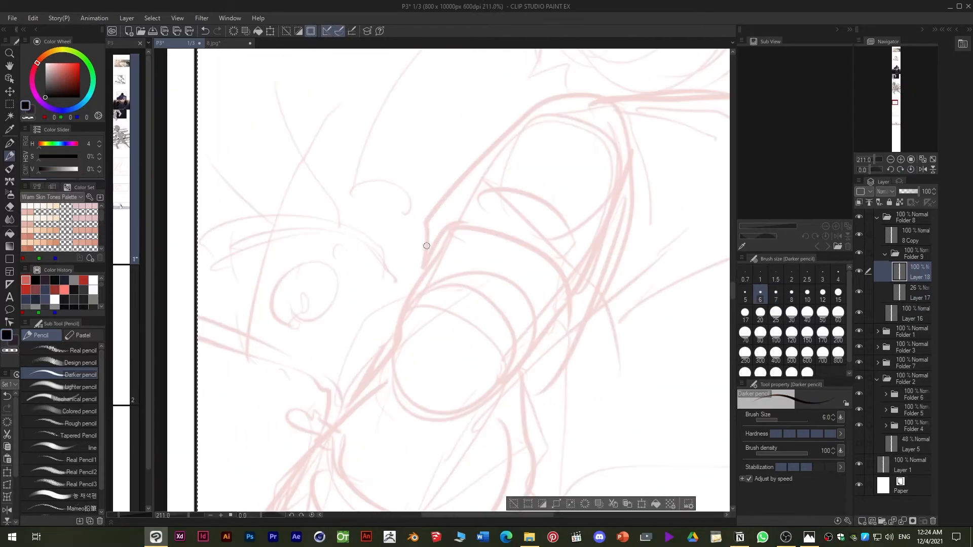
Step: Ink the sleeve, back outline, forearm and wrist over the red arm sketch in black
left_click_drag(422, 245, 614, 115)
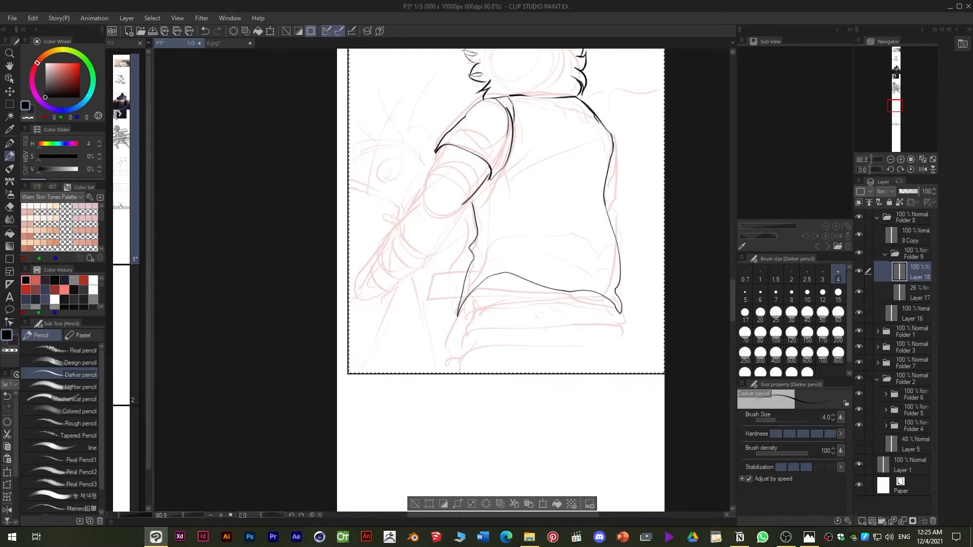
left_click_drag(438, 152, 354, 285)
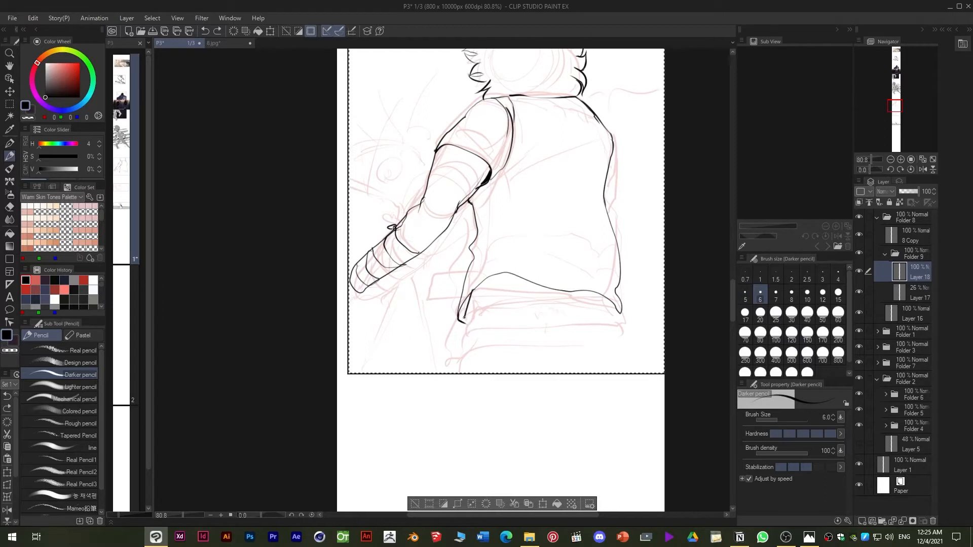
left_click_drag(463, 320, 614, 310)
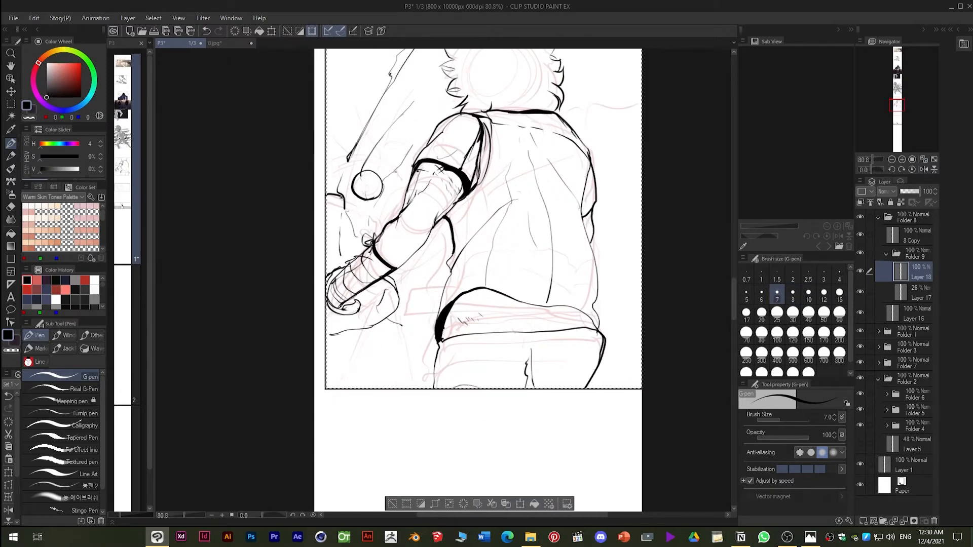
Step: Ink the basketball net beside the figure's hand
left_click_drag(344, 196, 366, 254)
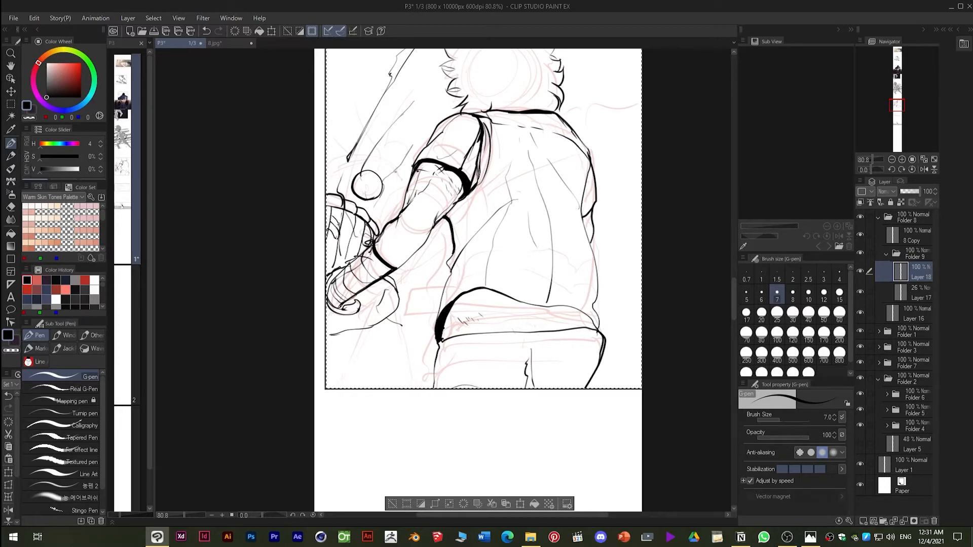
left_click_drag(335, 220, 357, 246)
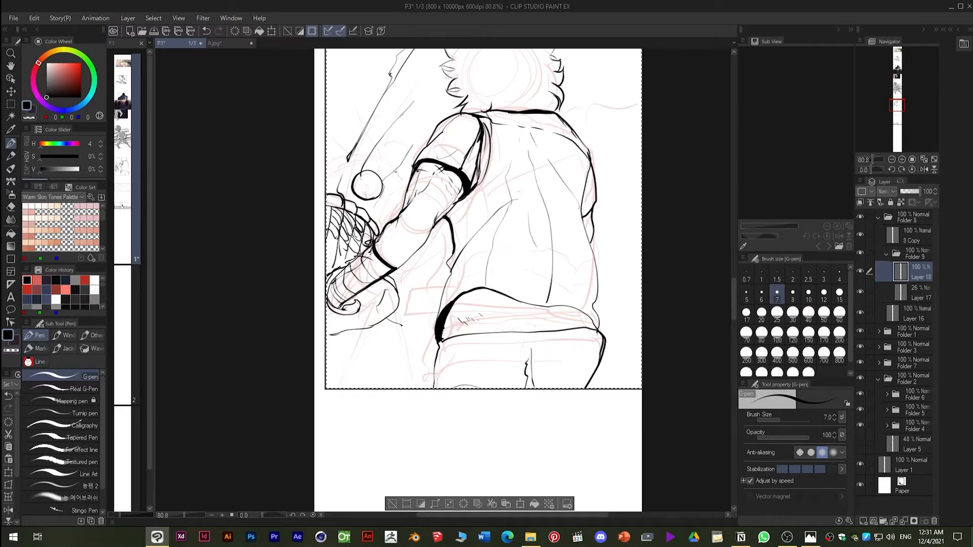
left_click_drag(335, 211, 353, 254)
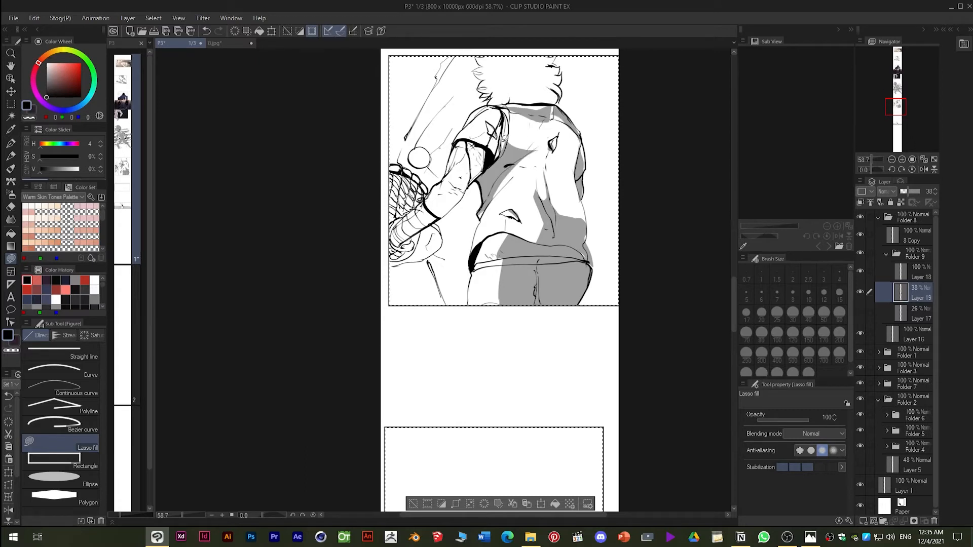
left_click(478, 155)
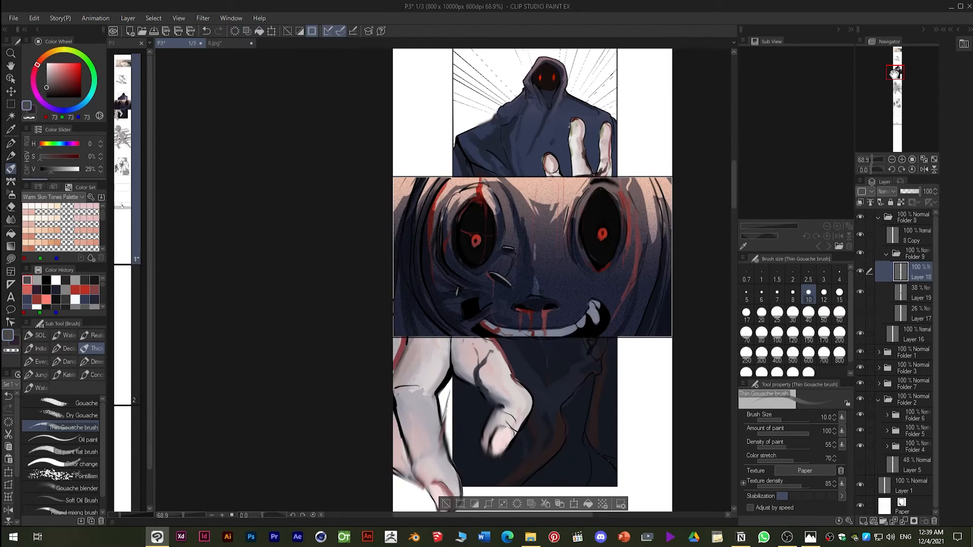
mouse_move(890, 19)
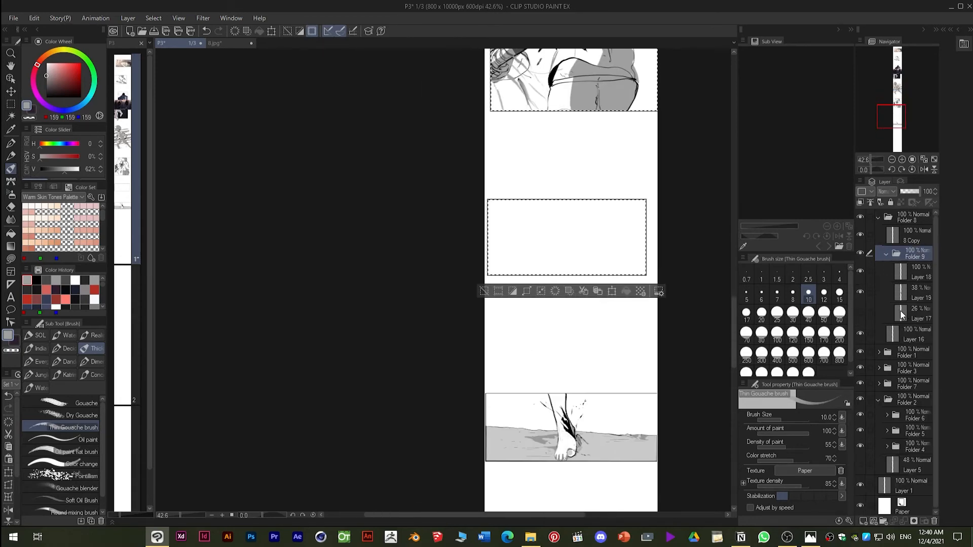
Step: Show and lock the pink sketch folder, and add a new inking folder and layer
left_click(913, 310)
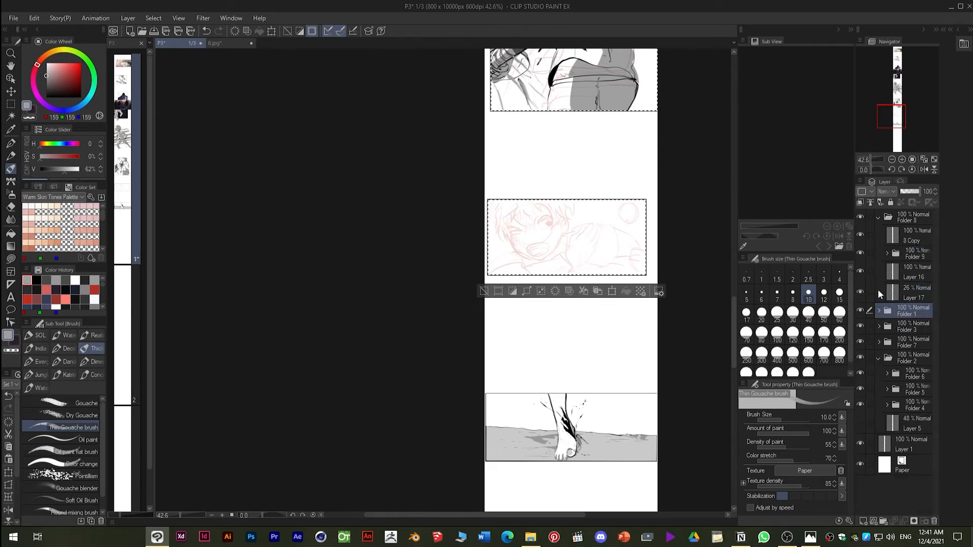
left_click(912, 292)
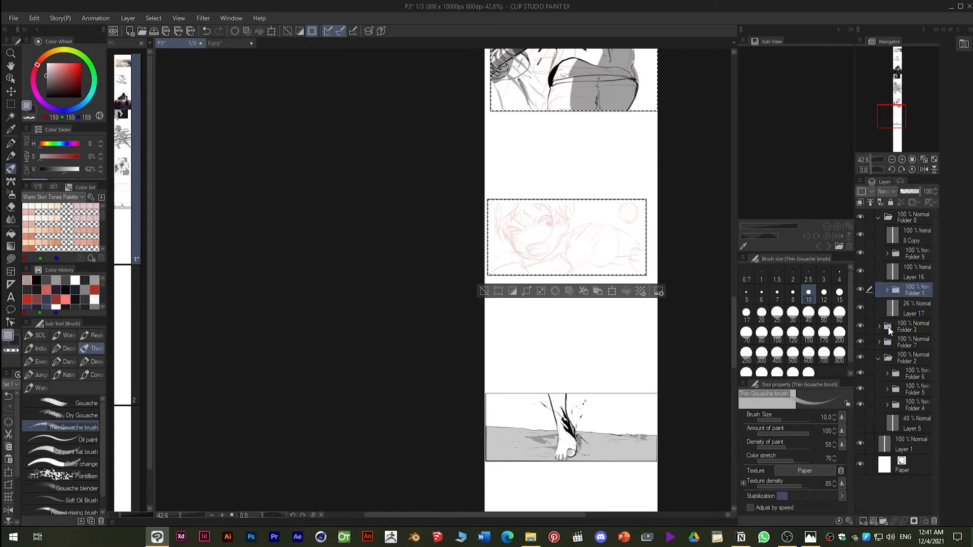
left_click(913, 314)
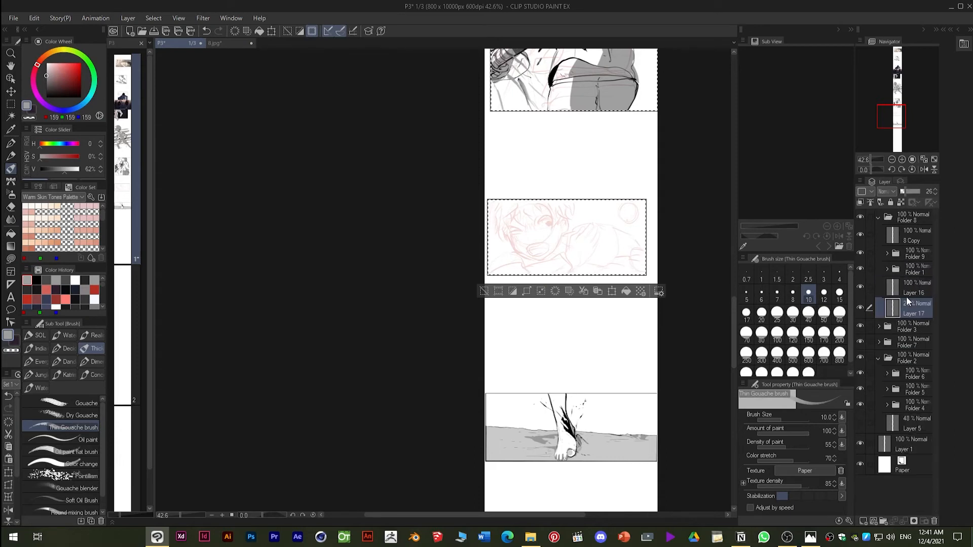
left_click(912, 269)
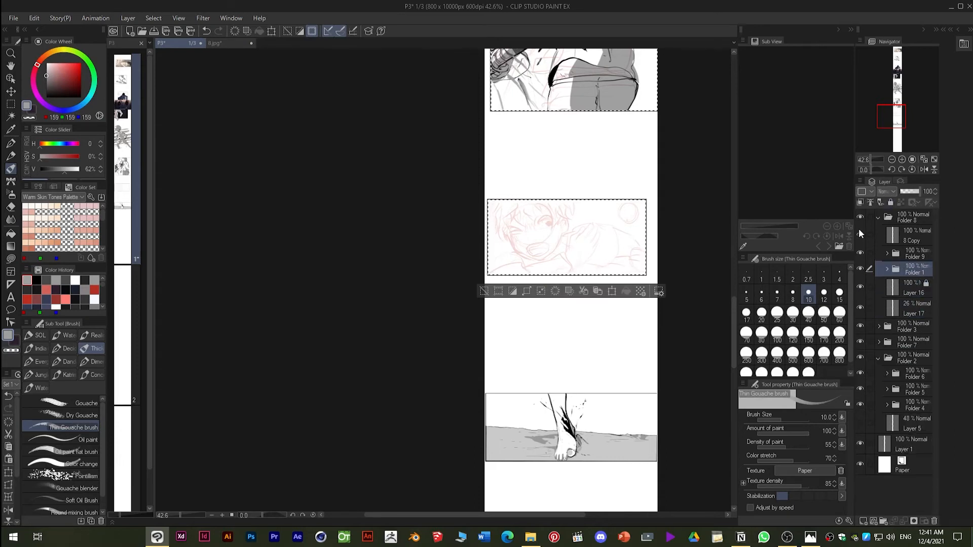
left_click(913, 309)
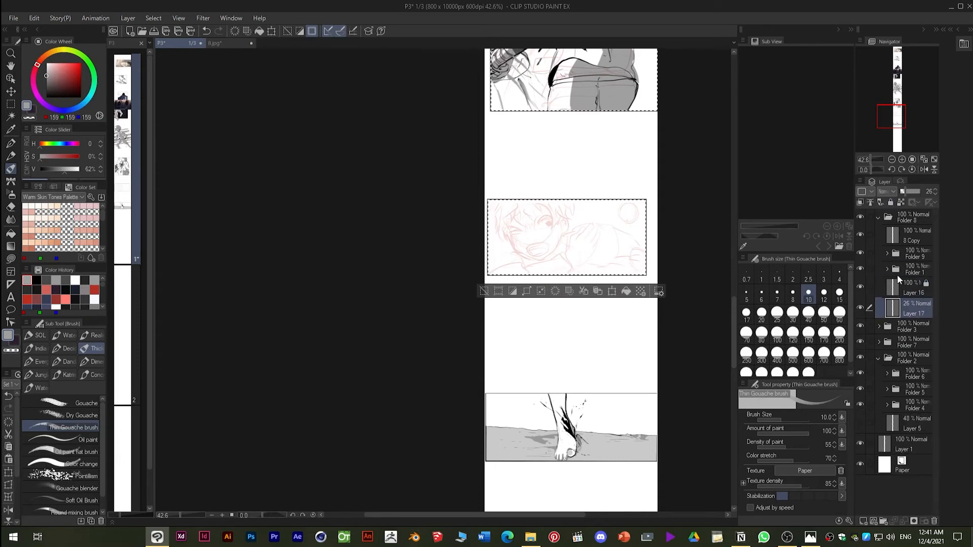
left_click(912, 237)
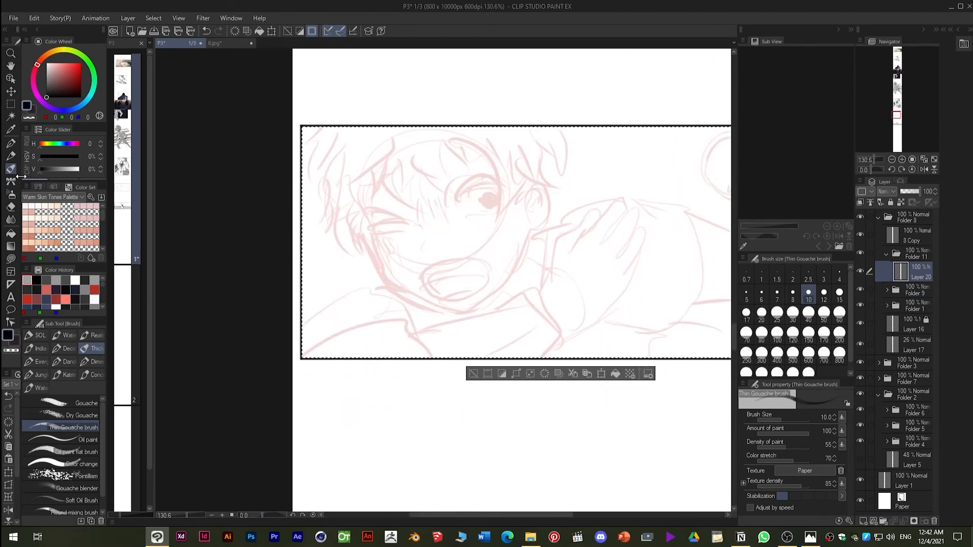
Step: Ink the boy's eye, nose and chin, and fill his open mouth in black
left_click_drag(375, 239, 419, 311)
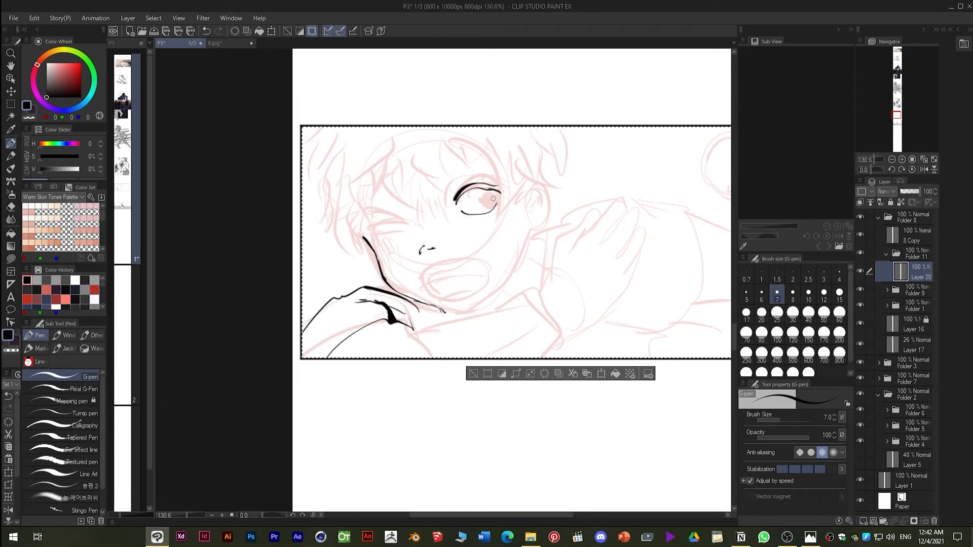
left_click_drag(484, 193, 478, 205)
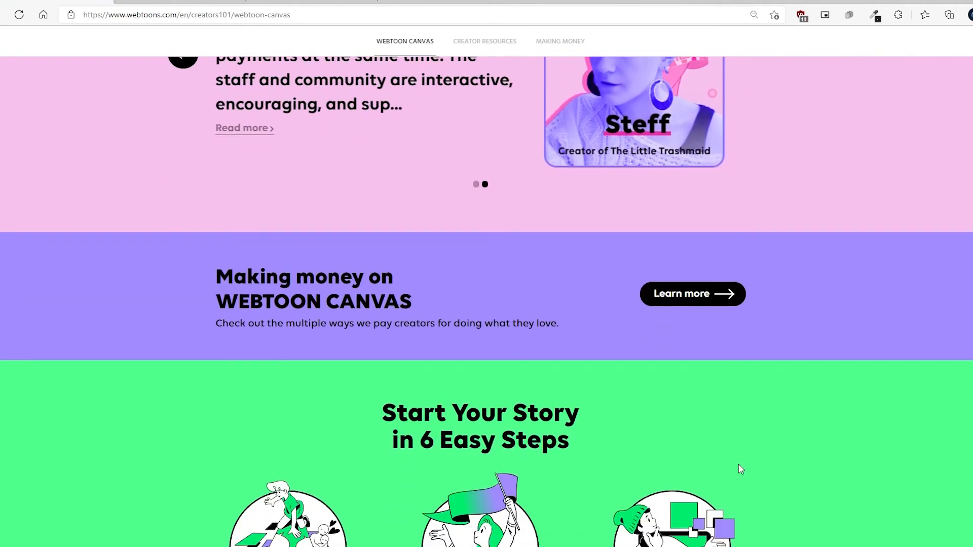
scroll("down", 3)
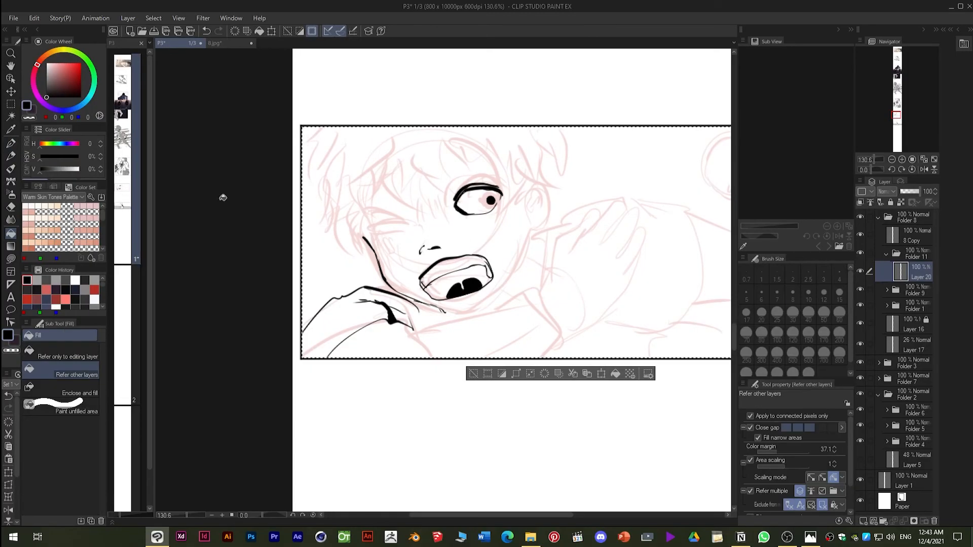
Step: Ink the boy's hair strands, face outline and hand in black with the G-pen
left_click_drag(370, 233, 413, 224)
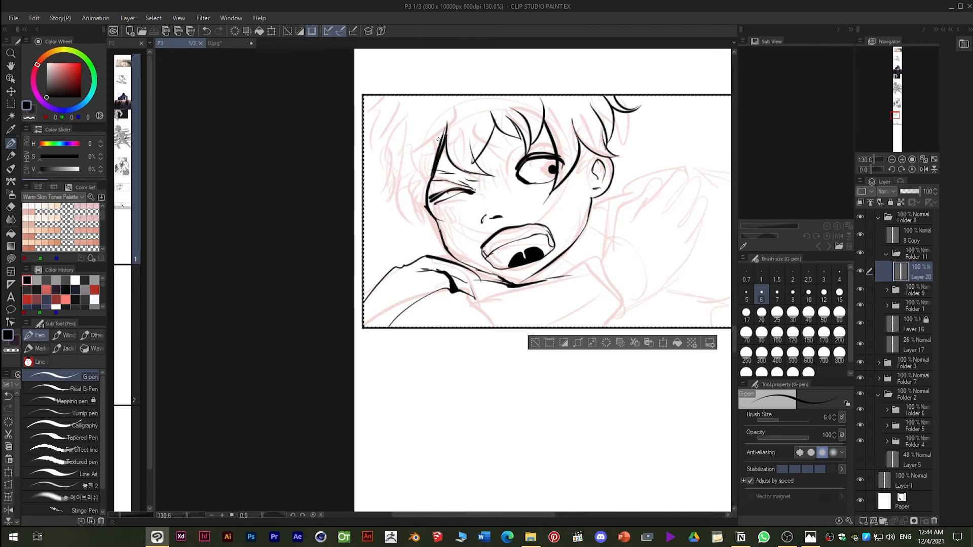
left_click_drag(389, 127, 383, 184)
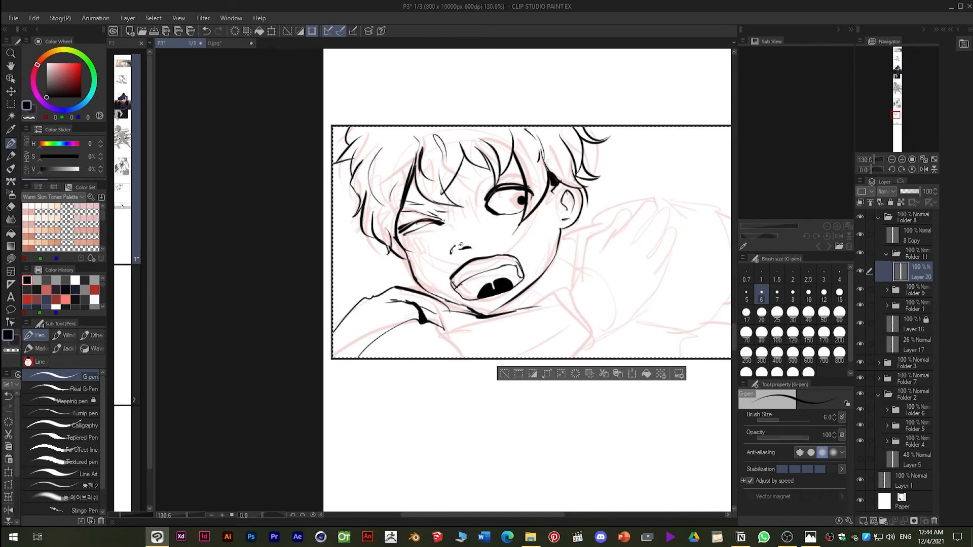
left_click_drag(397, 251, 484, 316)
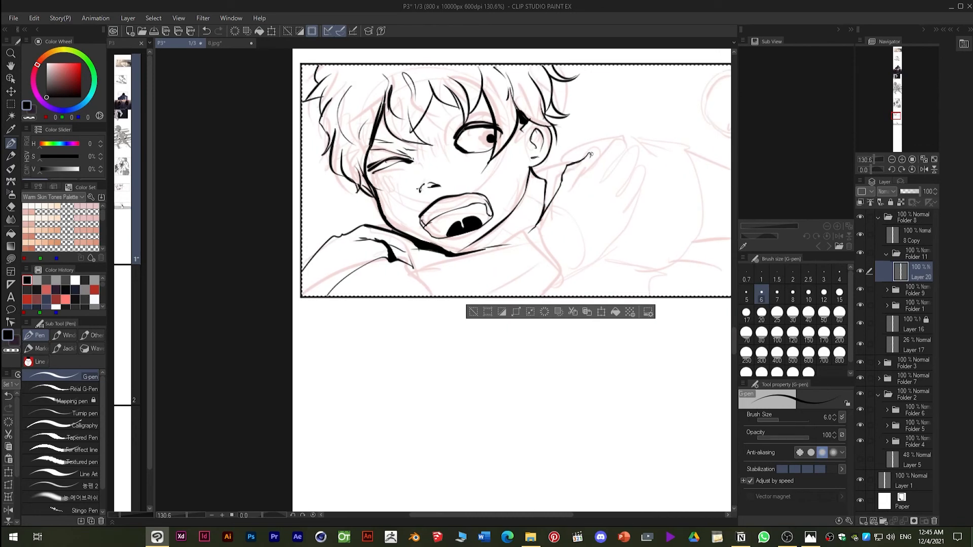
left_click_drag(586, 158, 636, 204)
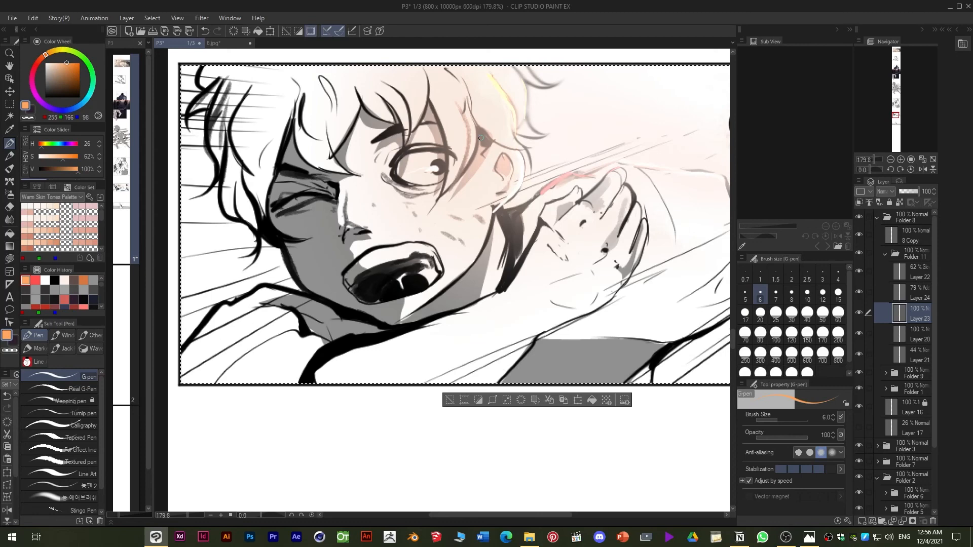
Step: Paint a warm yellow highlight stroke through the boy's hair near his eye
left_click_drag(397, 180, 477, 139)
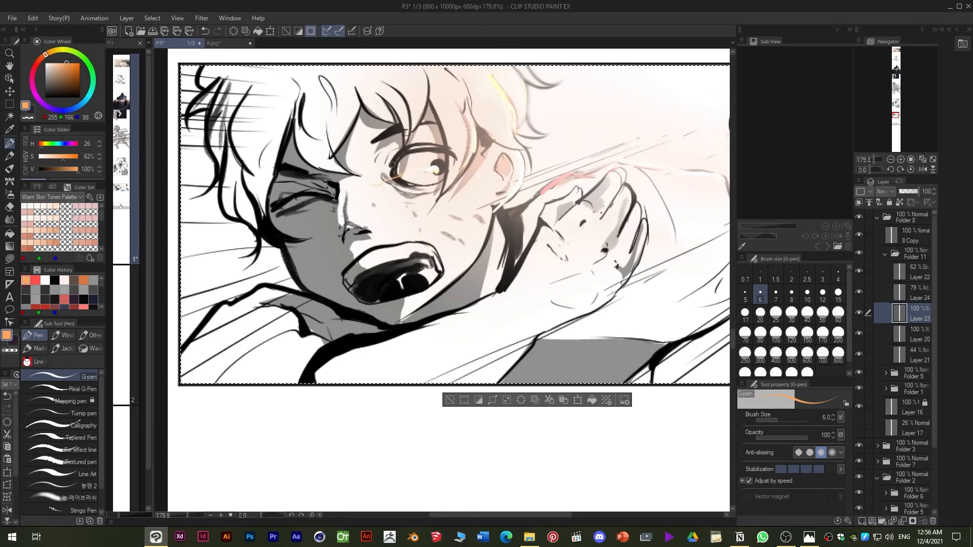